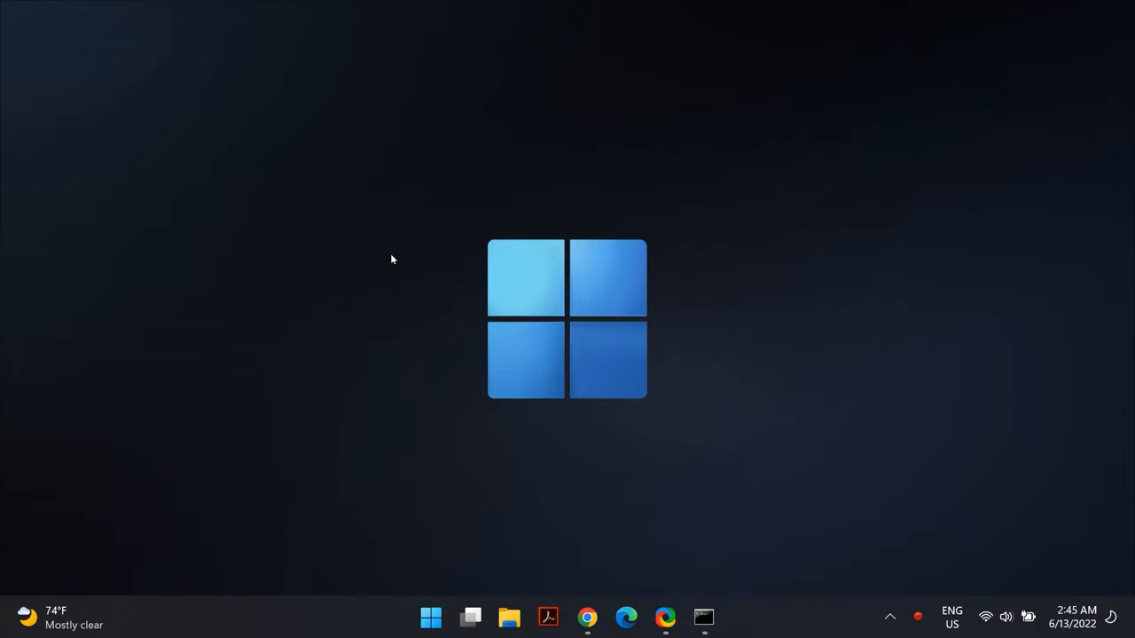
pyautogui.moveTo(408, 346)
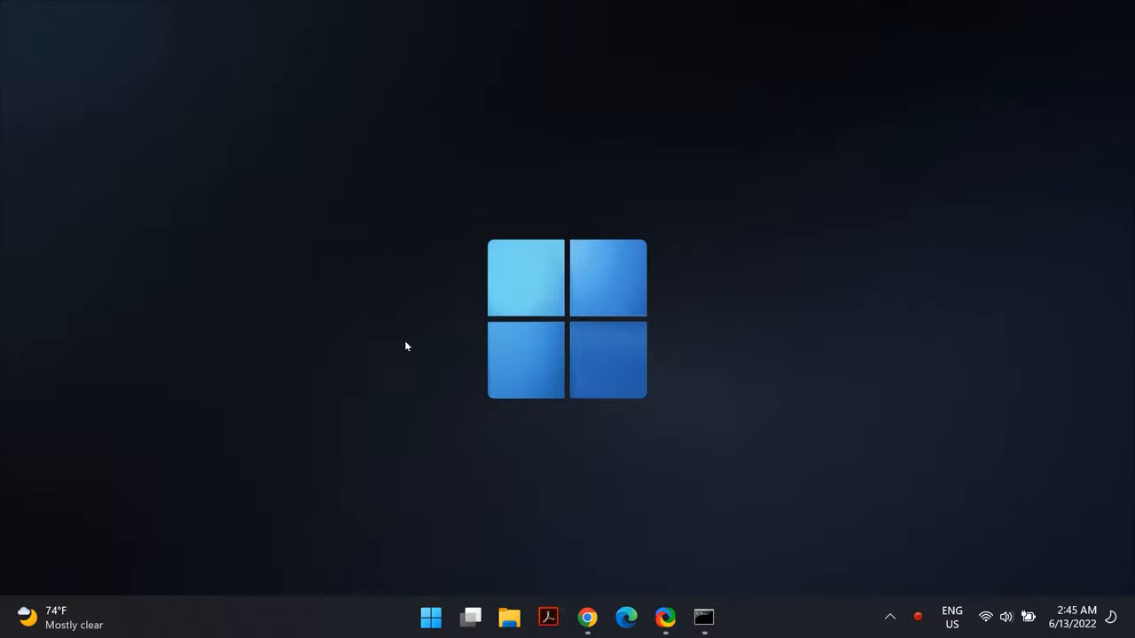
# Step: Run msdt.exe -id DeviceDiagnostic in an administrator Command Prompt, then minimize the console
pyautogui.write('comm')
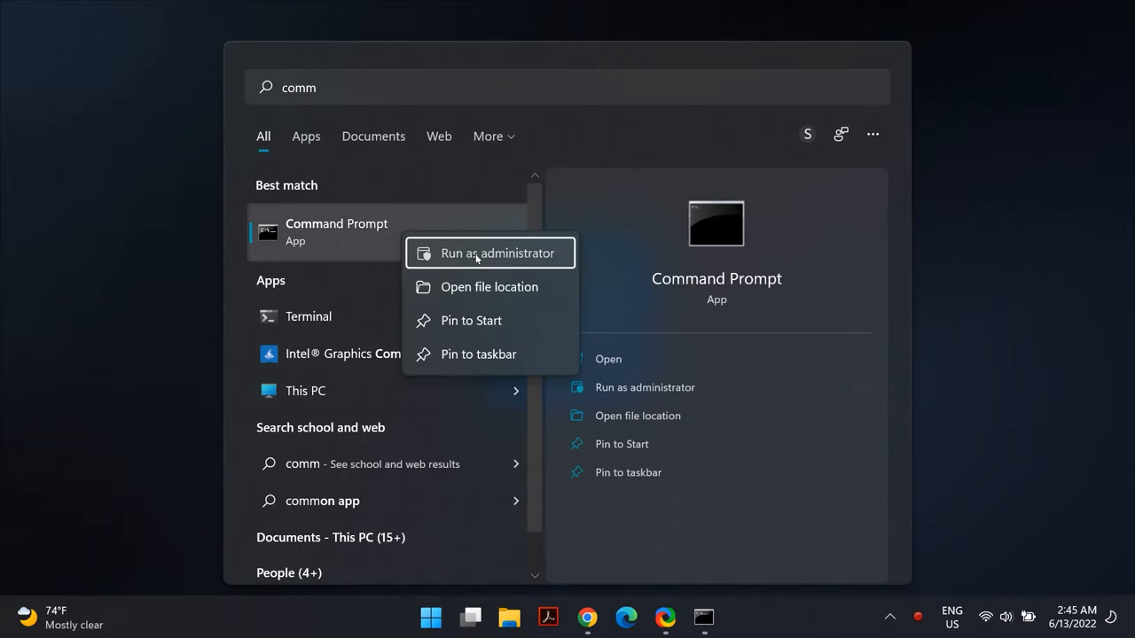
pyautogui.click(489, 252)
pyautogui.write('msdt.exe')
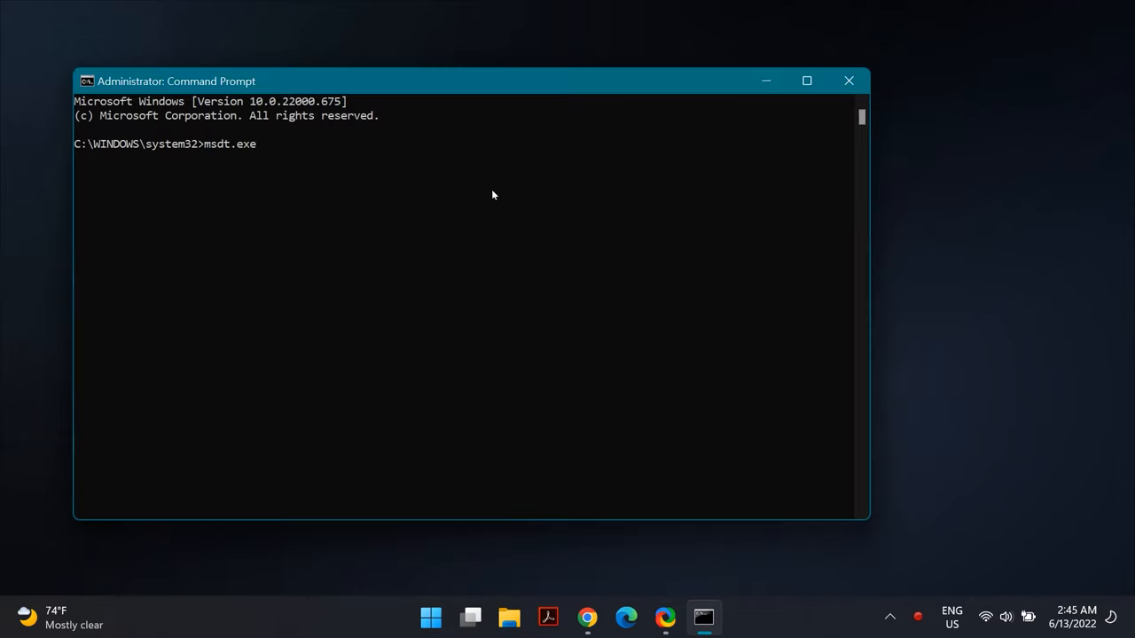
pyautogui.write('-id DeviceDiagnotic')
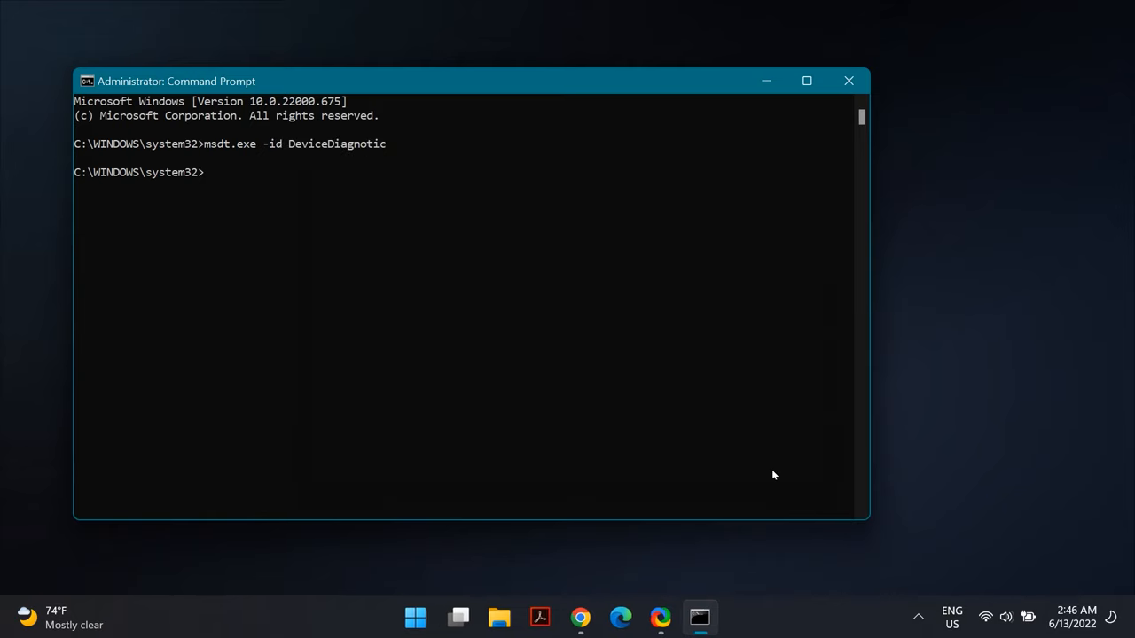
pyautogui.moveTo(625, 315)
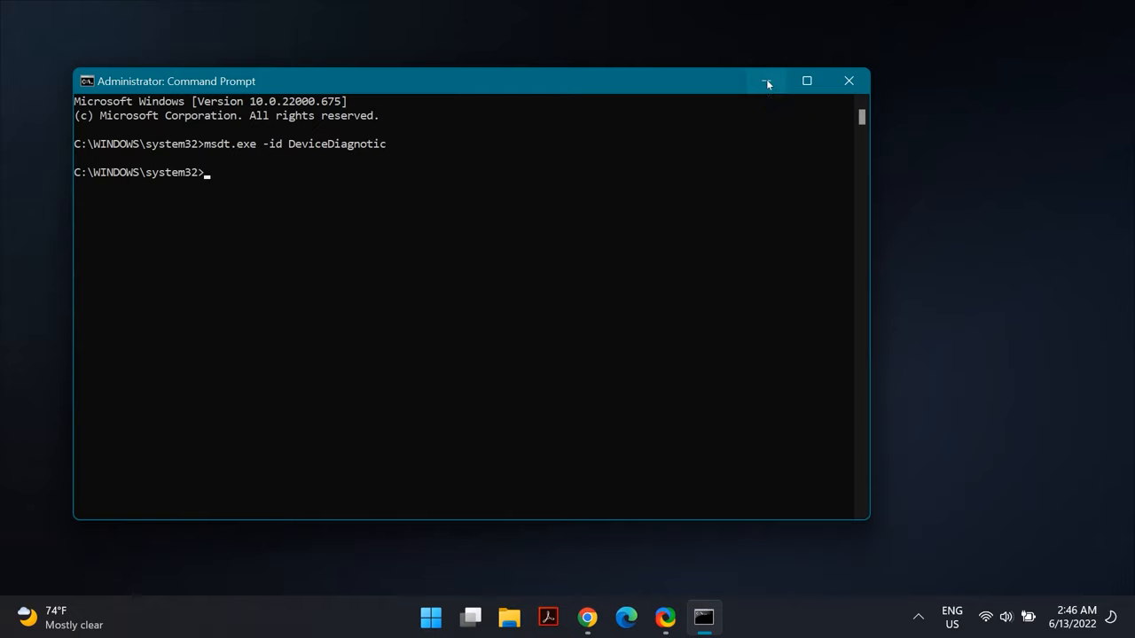
pyautogui.click(766, 82)
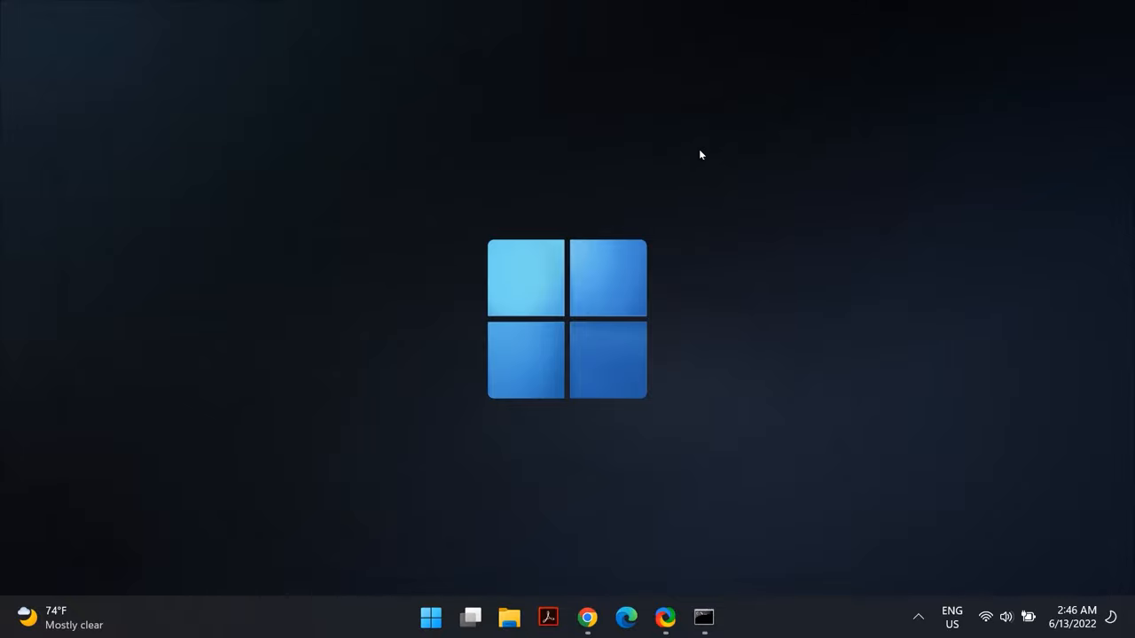
# Step: Launch Device Manager from Start search
pyautogui.click(432, 615)
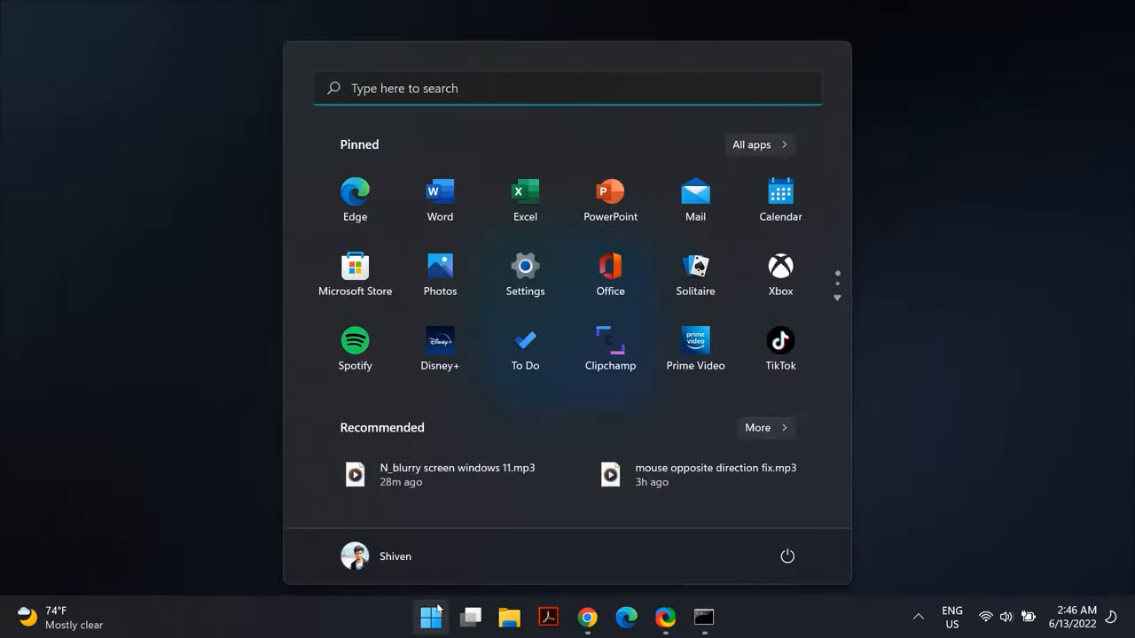
pyautogui.write('device Manager')
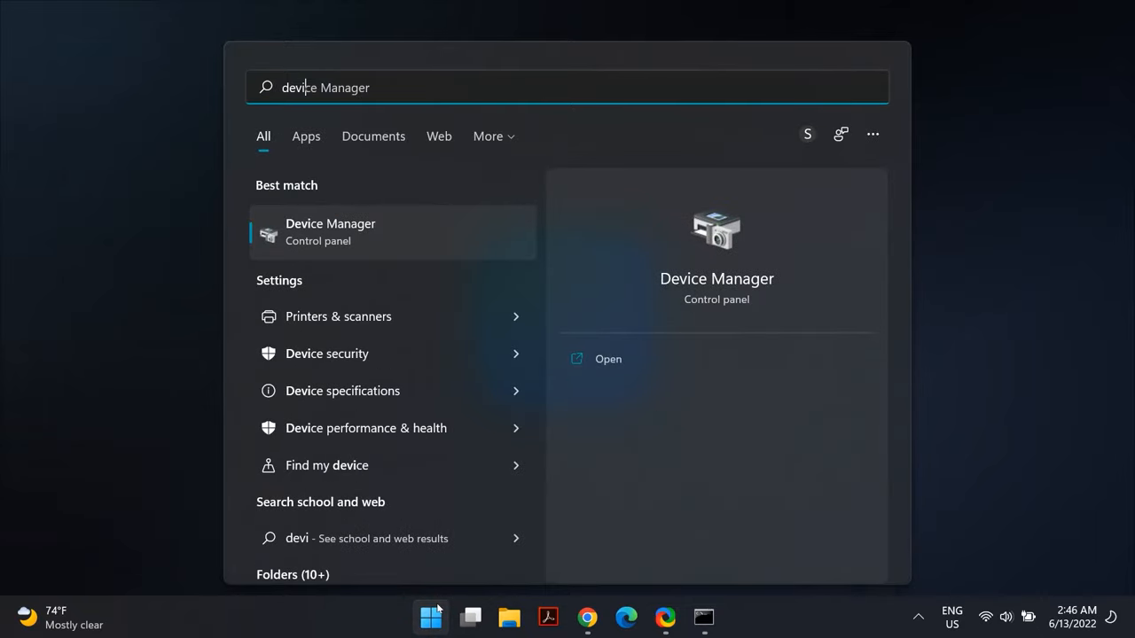
pyautogui.click(608, 358)
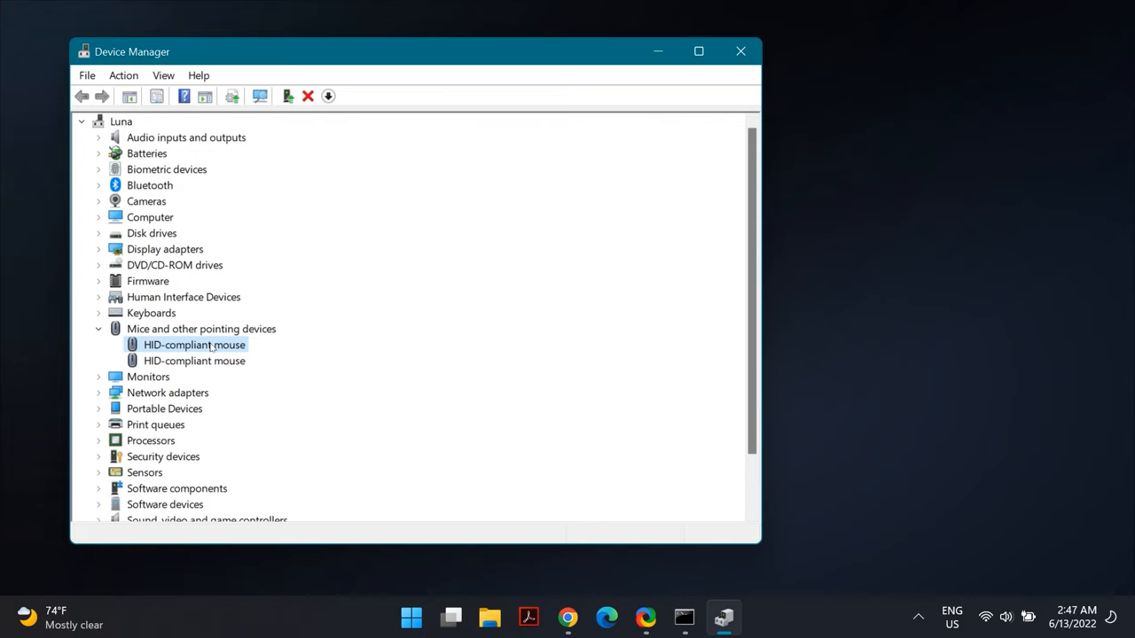
# Step: Update the first HID-compliant mouse driver with automatic search, confirming the best driver is installed
pyautogui.rightClick(194, 344)
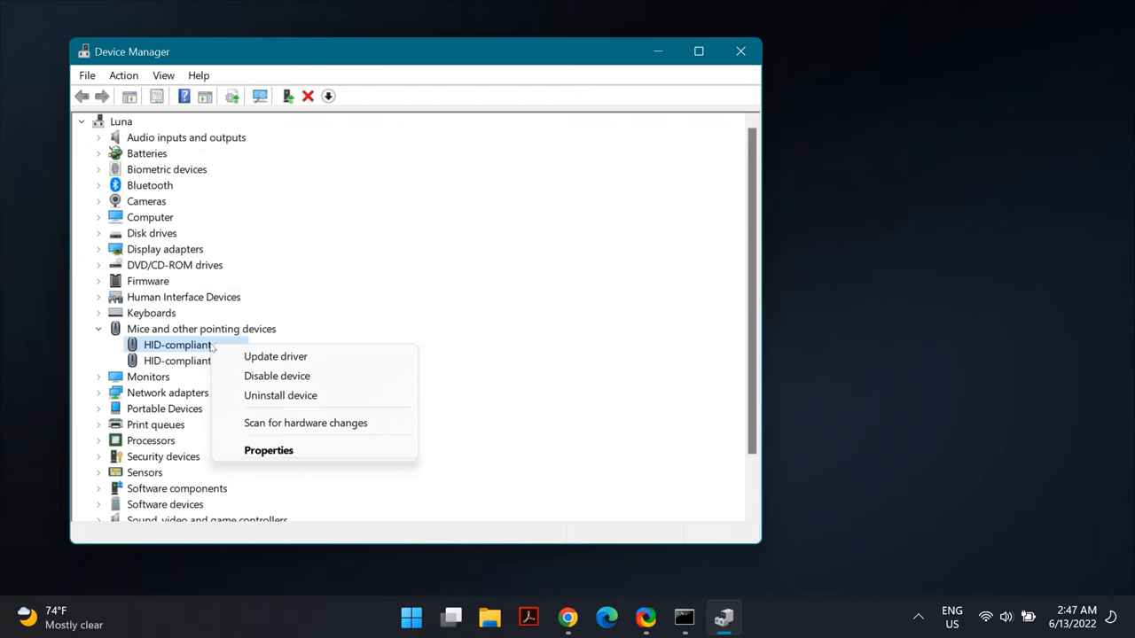
pyautogui.click(275, 357)
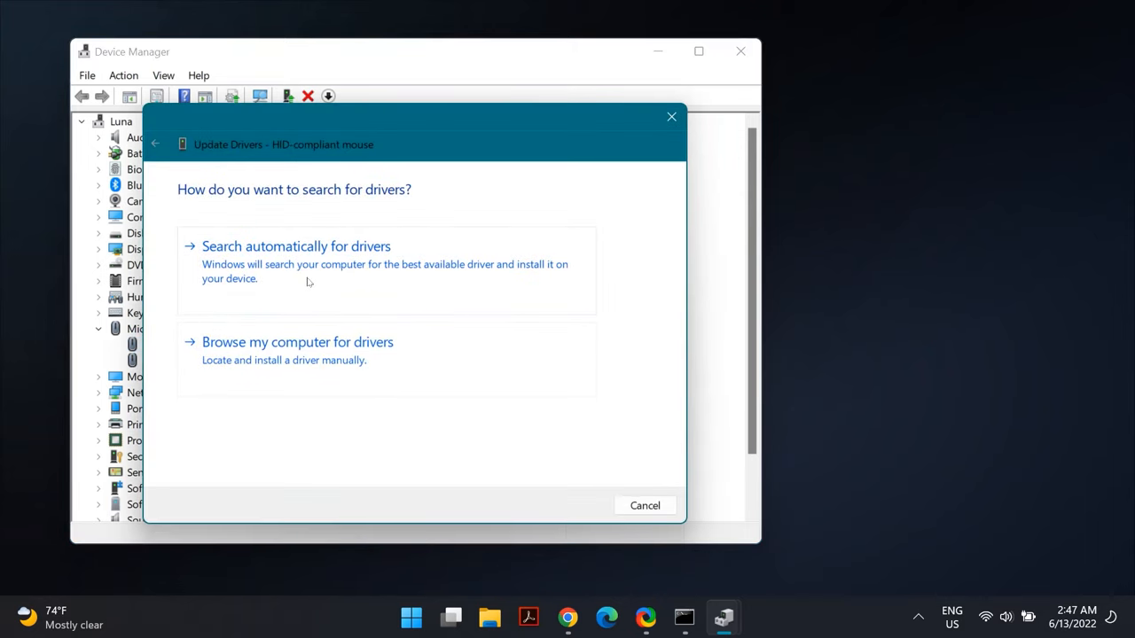
pyautogui.click(295, 245)
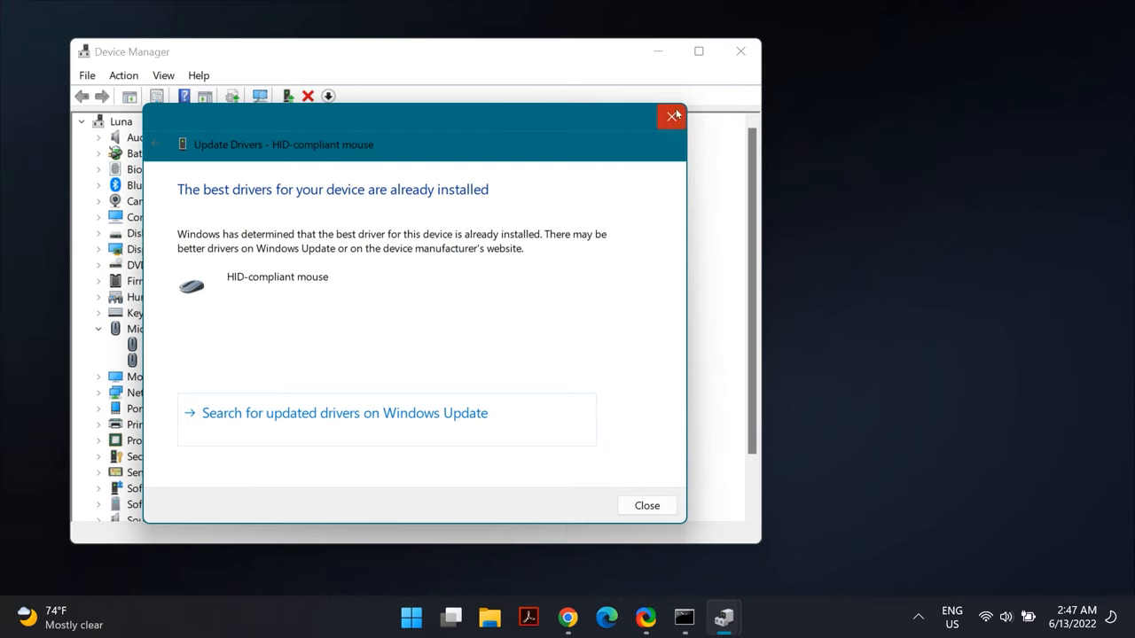
pyautogui.moveTo(672, 117)
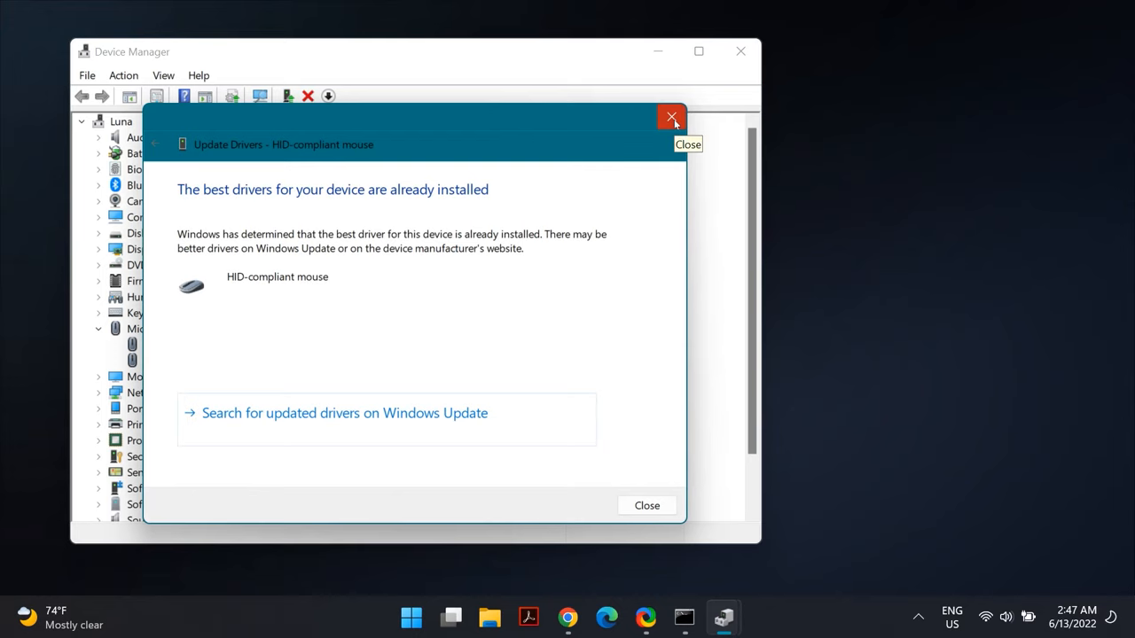
pyautogui.click(672, 117)
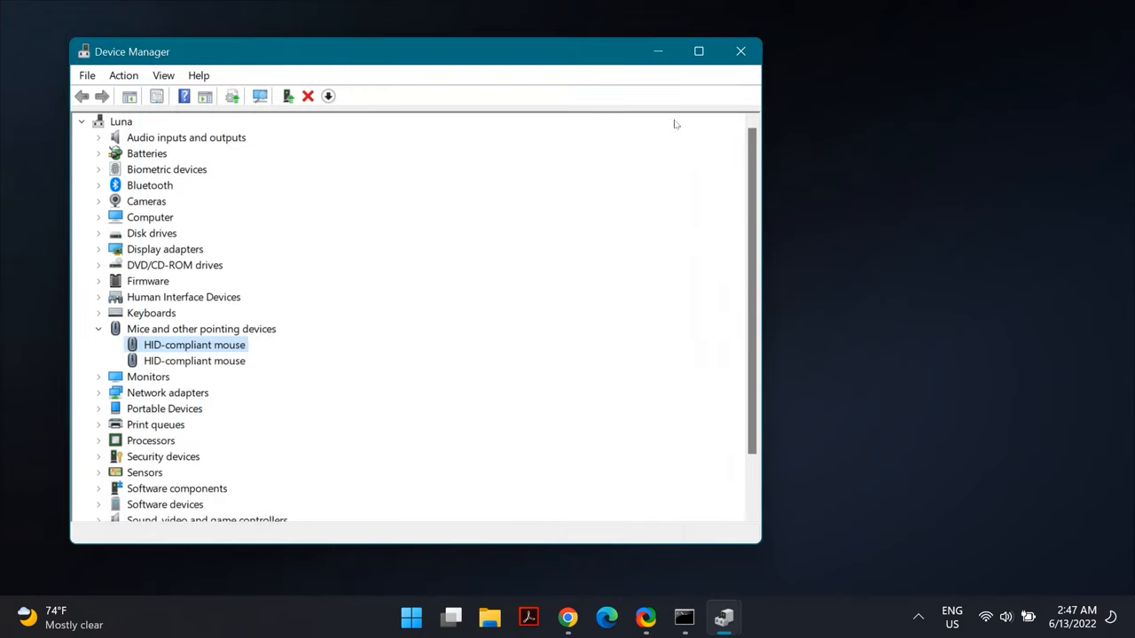
# Step: Start another driver update for the HID-compliant mouse, browsing the list of compatible drivers on this computer
pyautogui.rightClick(191, 344)
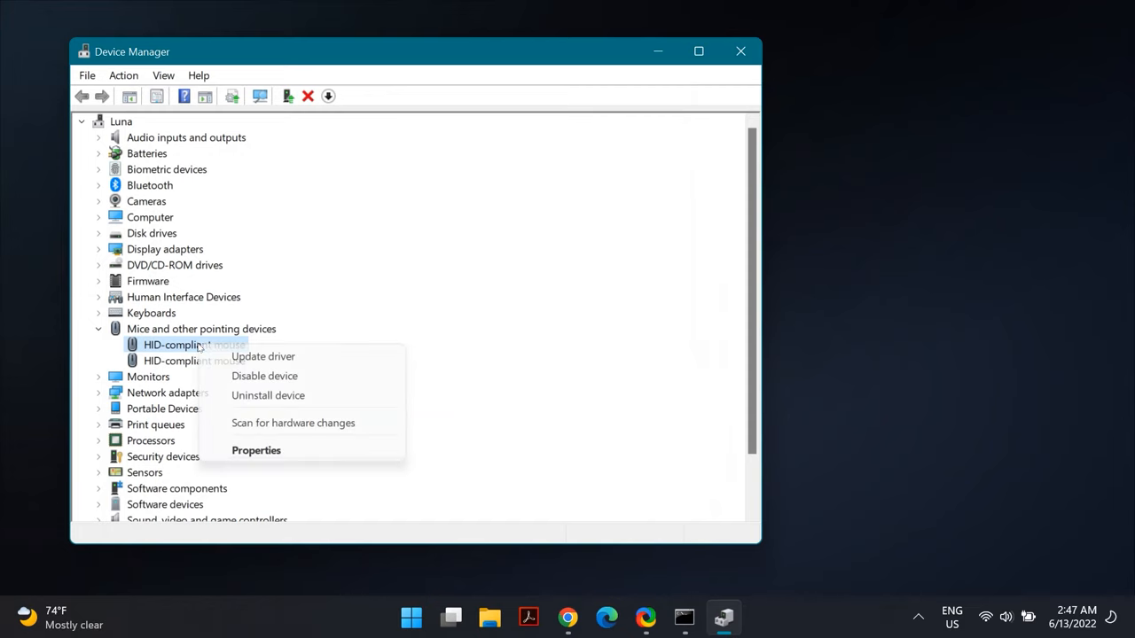
pyautogui.click(263, 356)
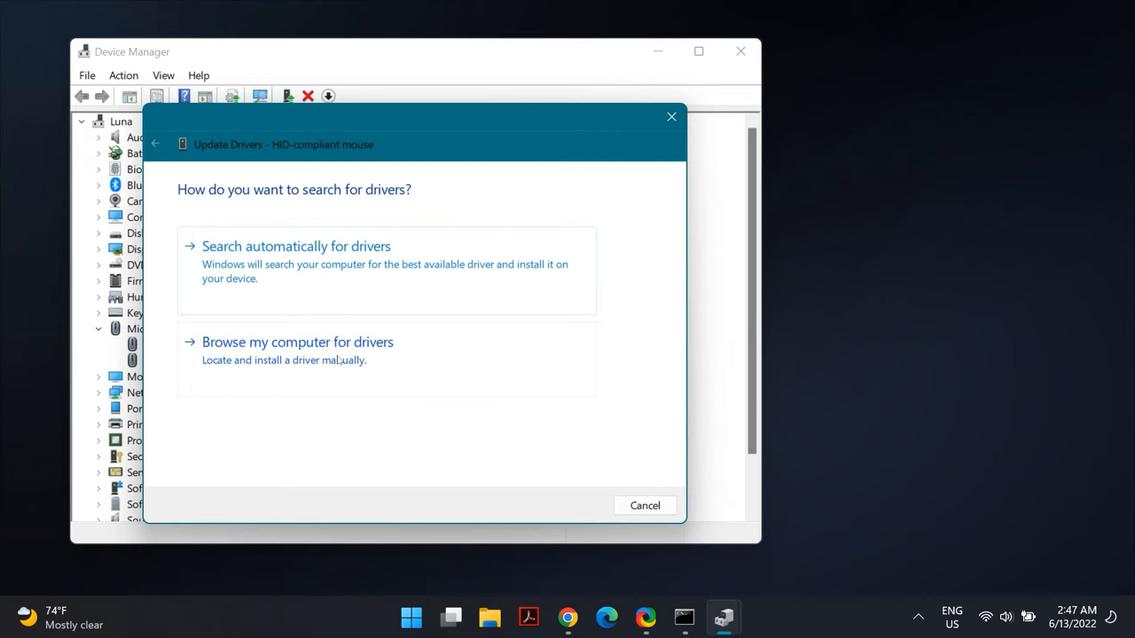
pyautogui.click(298, 340)
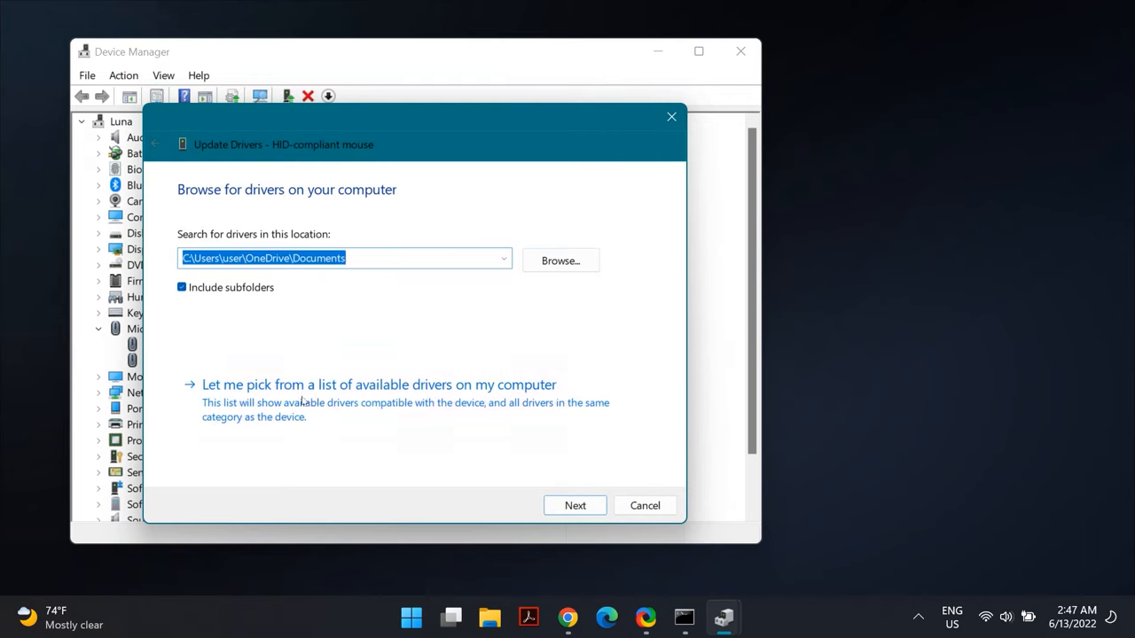
pyautogui.moveTo(562, 396)
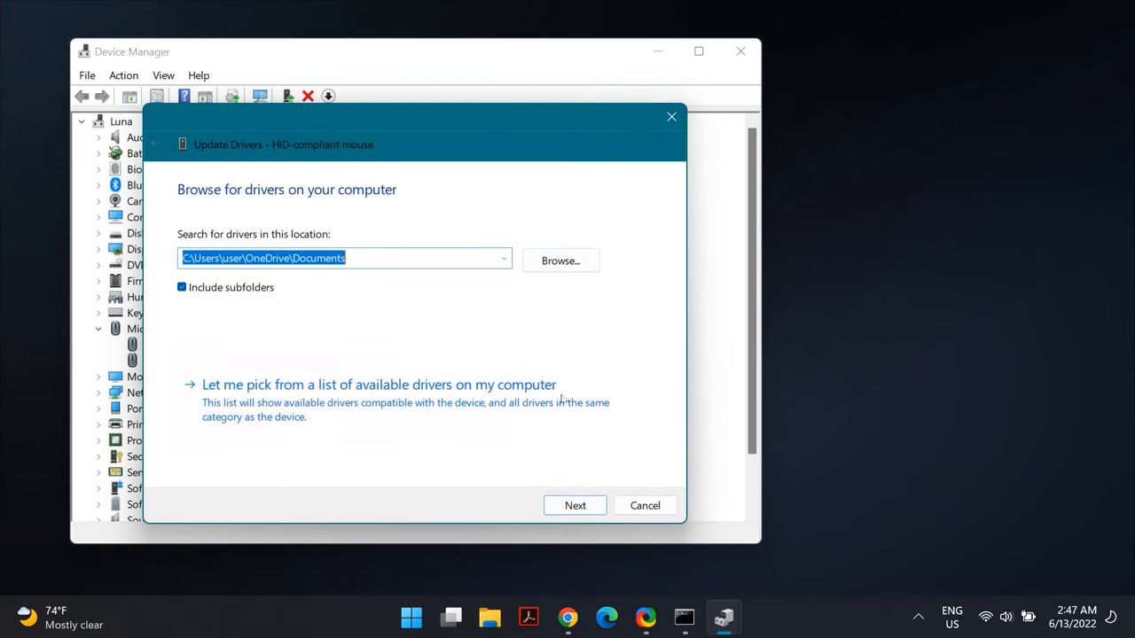
pyautogui.click(376, 385)
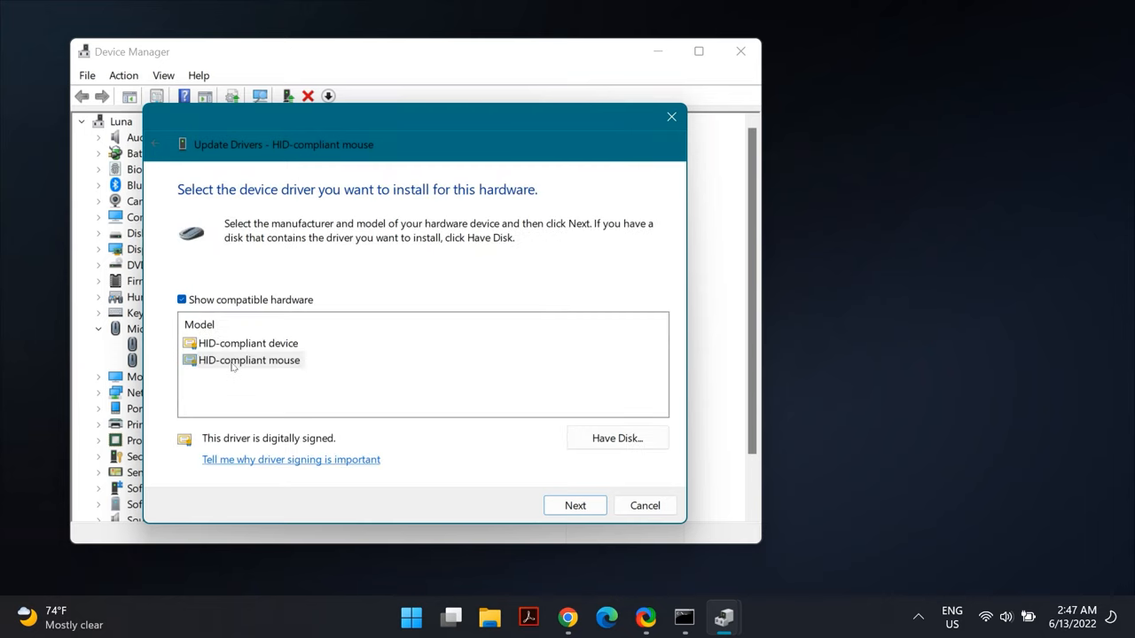
# Step: Install the HID-compliant mouse driver from the list and scan for hardware changes to reinstall it
pyautogui.click(249, 342)
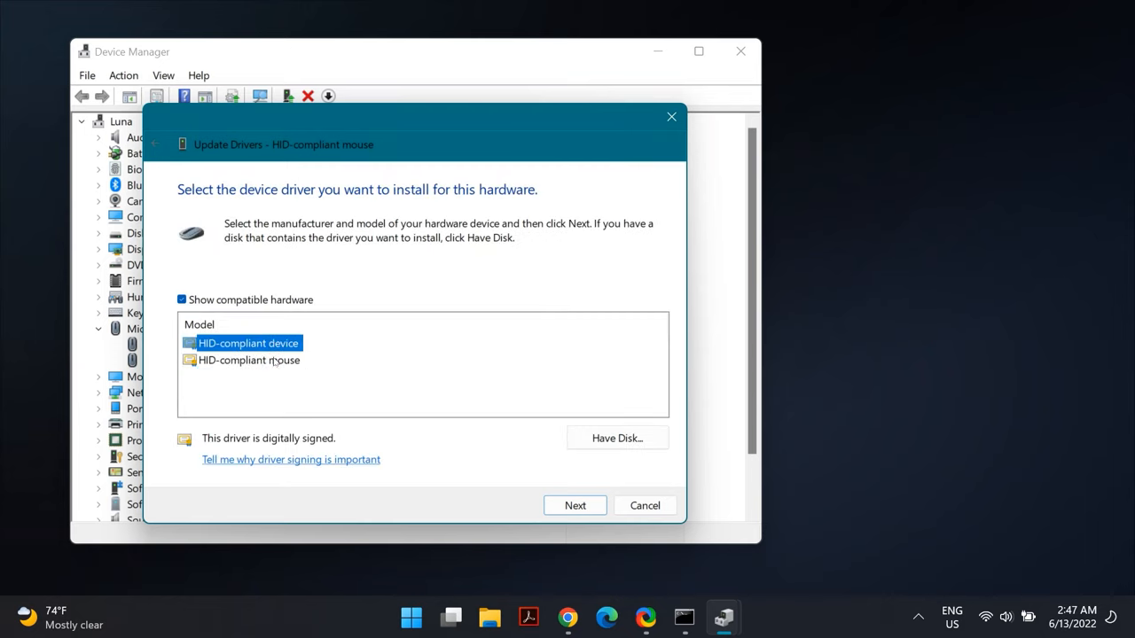
pyautogui.click(250, 360)
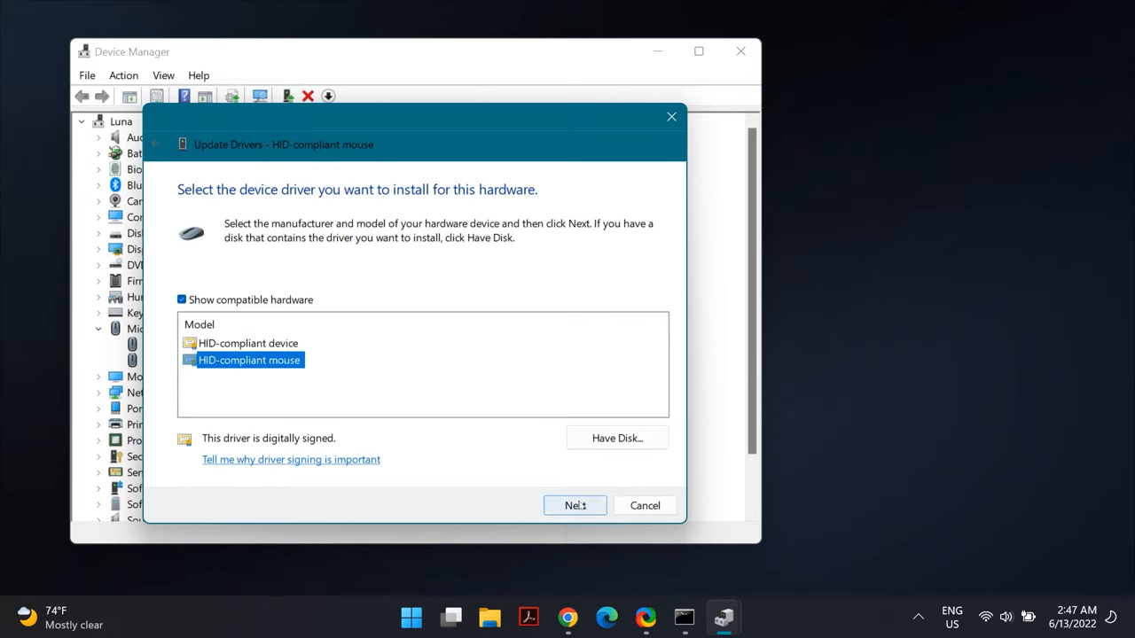
pyautogui.click(574, 505)
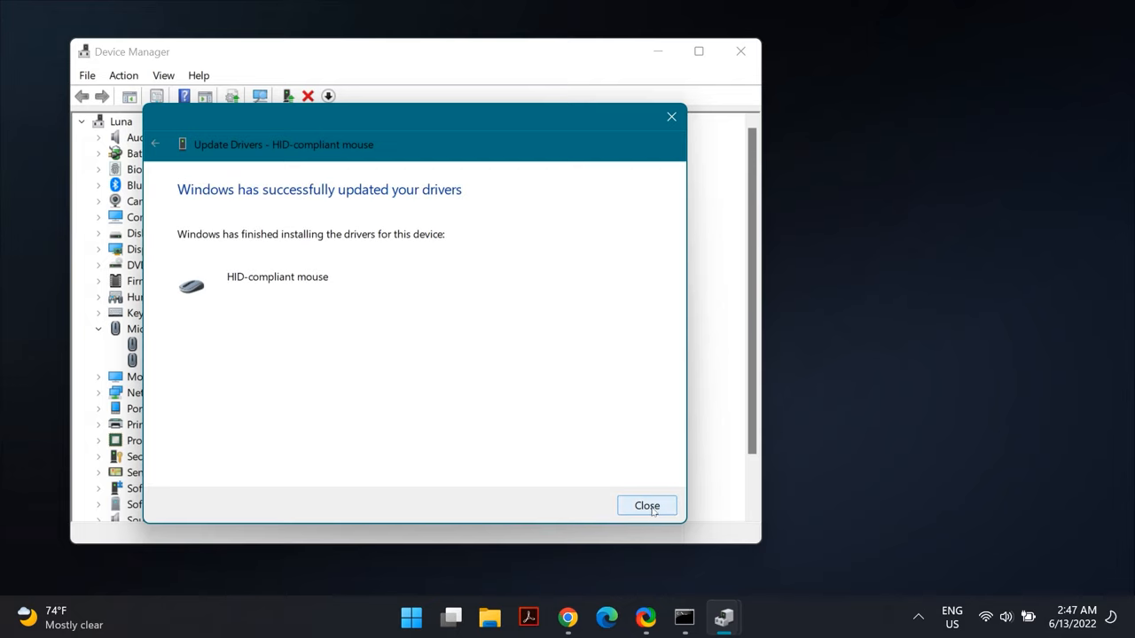
pyautogui.click(646, 506)
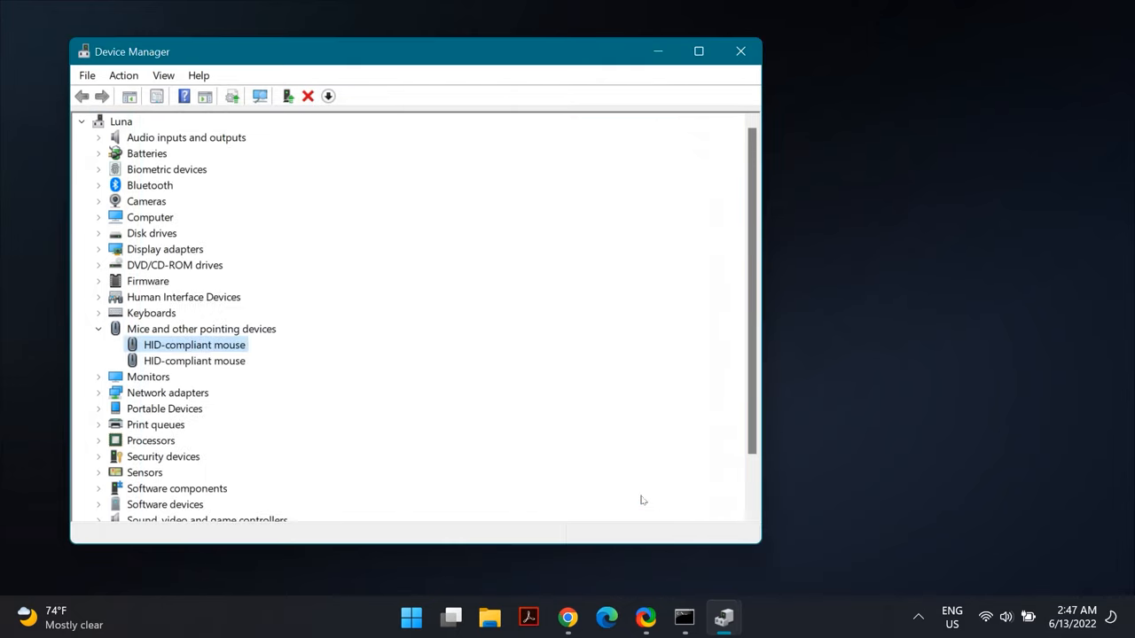
pyautogui.moveTo(234, 392)
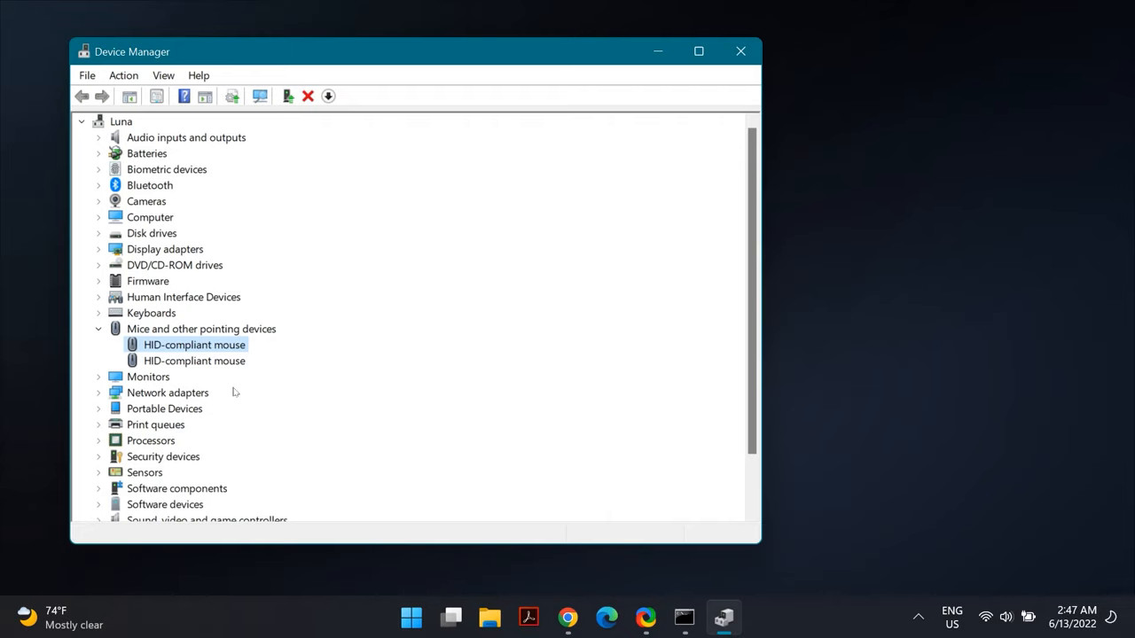
pyautogui.moveTo(630, 18)
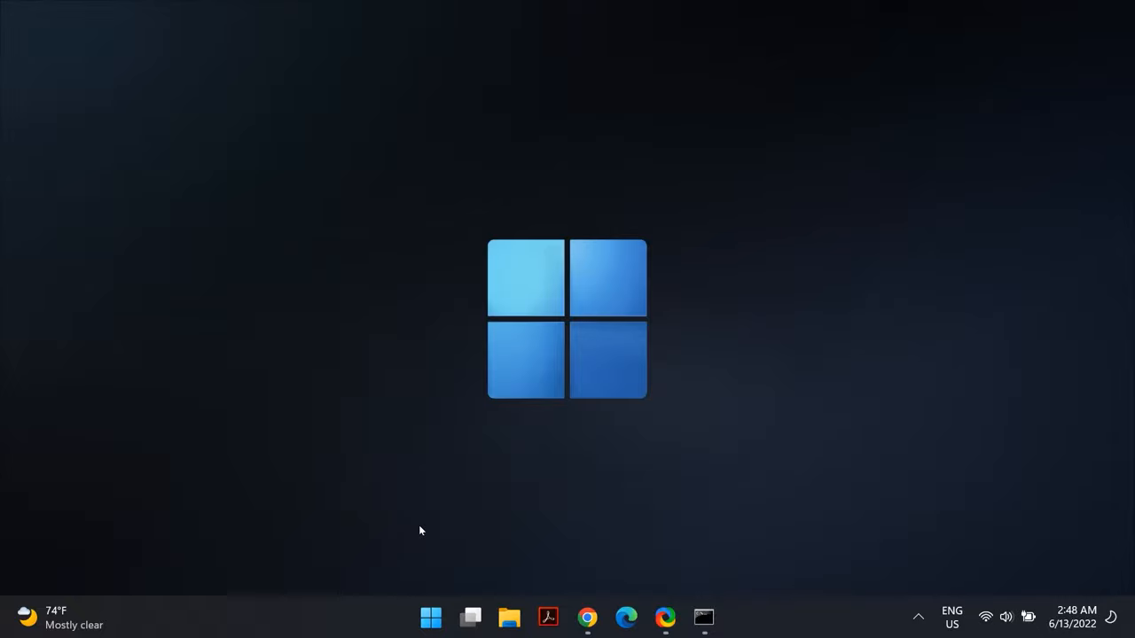
# Step: Launch Control Panel via the Run command 'control' and search it for 'mouse'
pyautogui.click(431, 617)
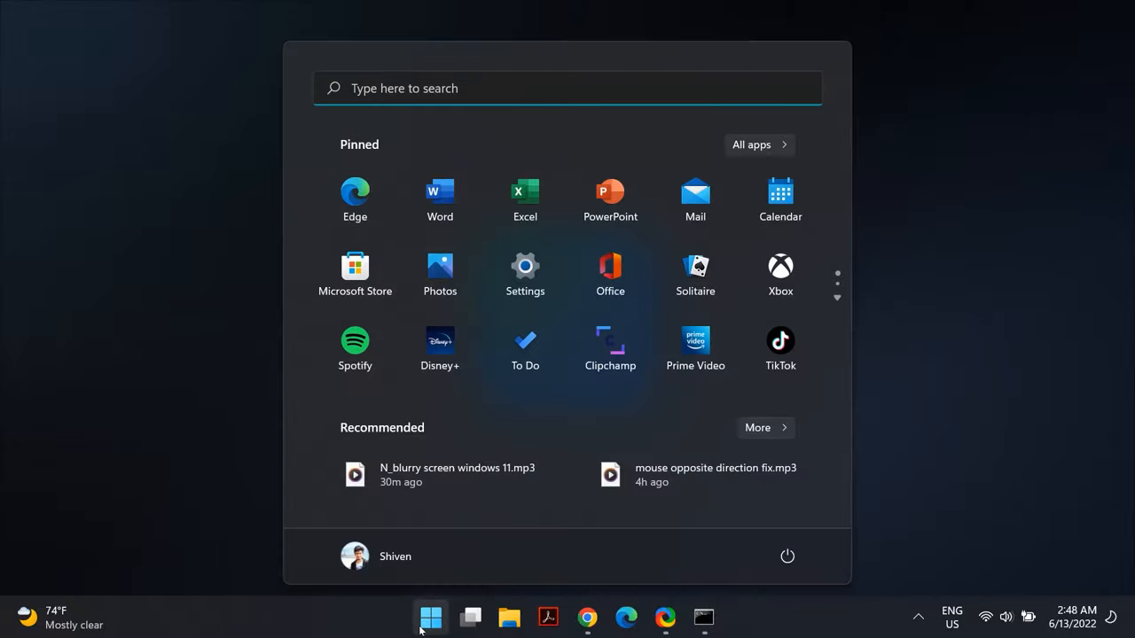
pyautogui.write('run')
pyautogui.write('control')
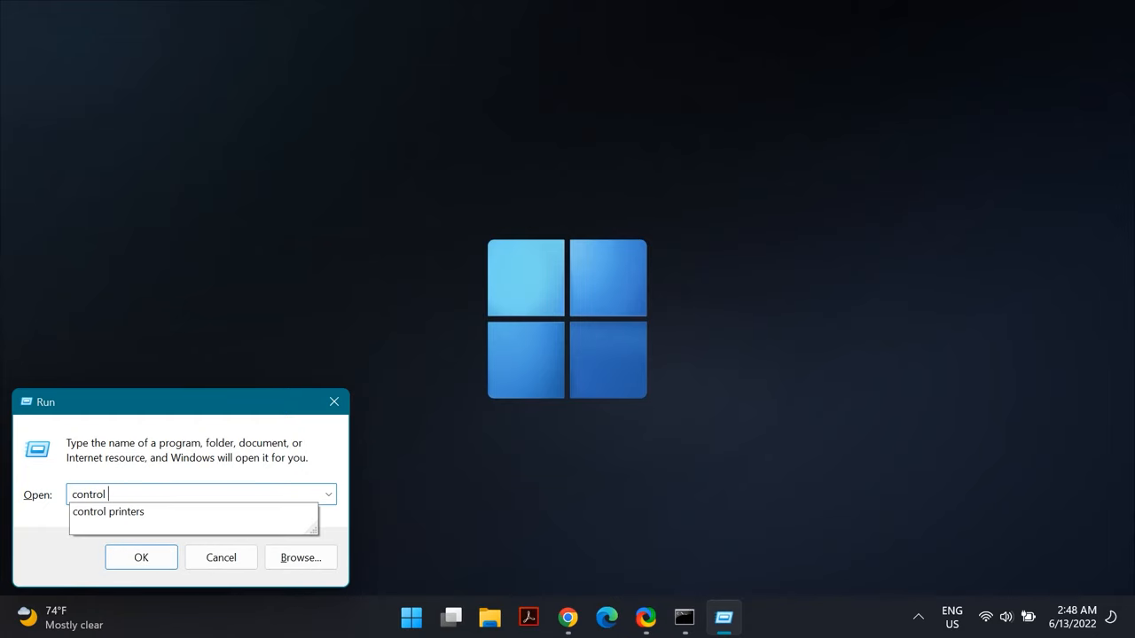
pyautogui.click(142, 557)
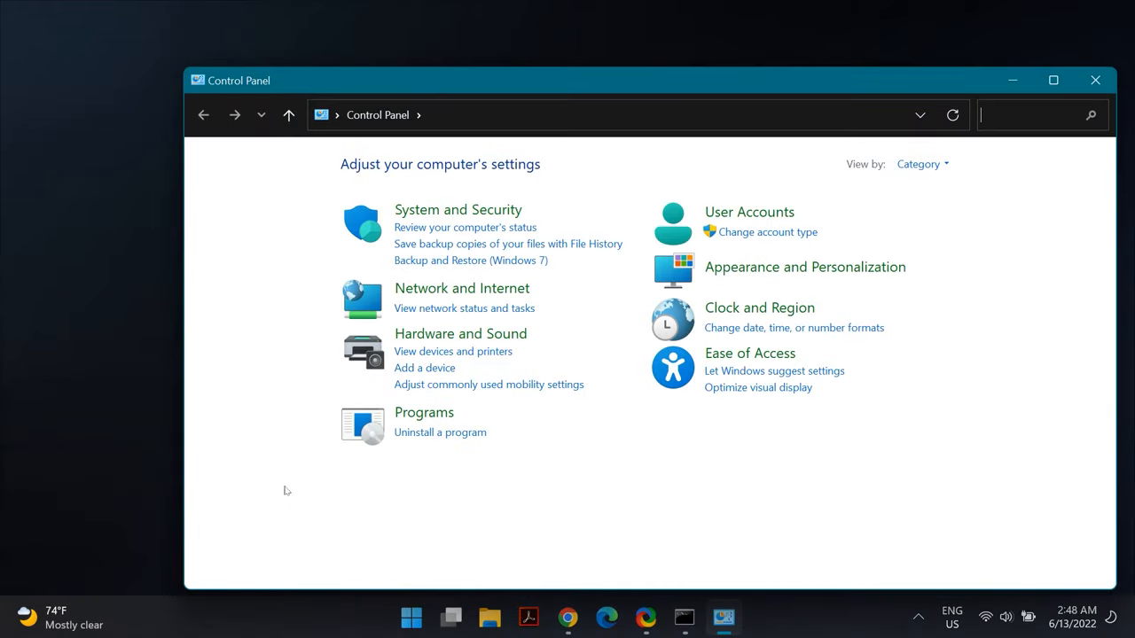
pyautogui.write('mouse')
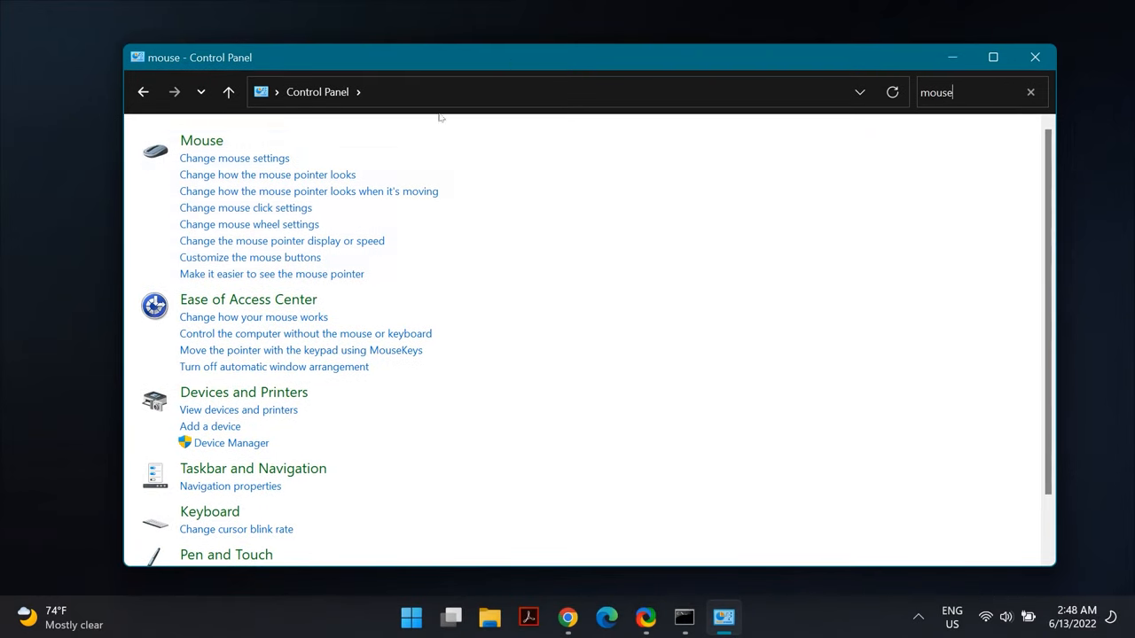
pyautogui.moveTo(203, 142)
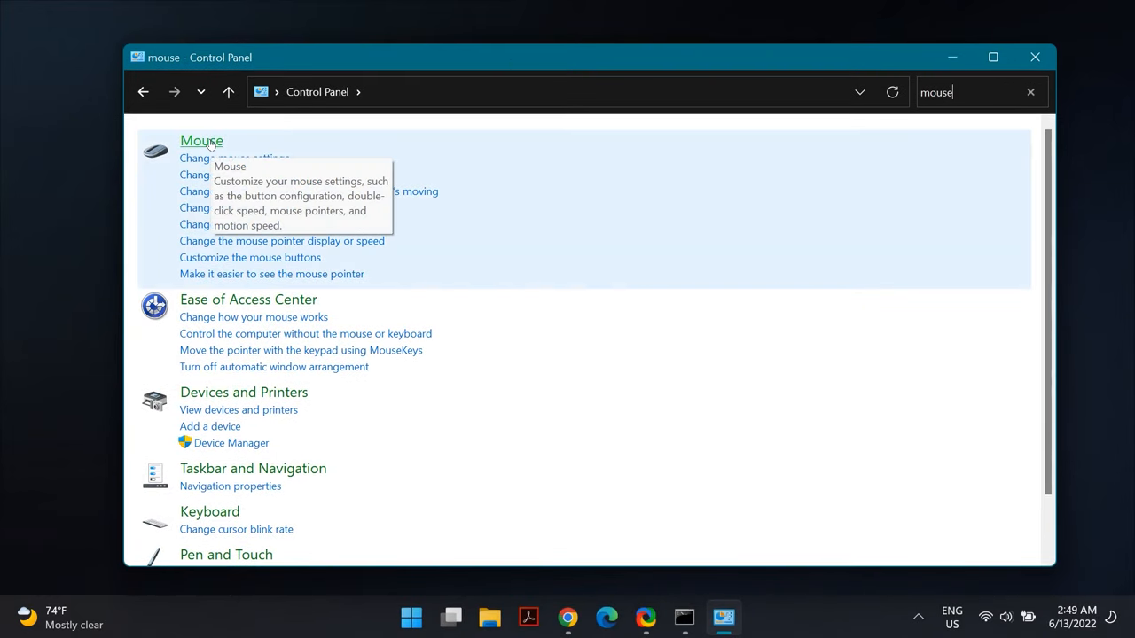
# Step: In Mouse properties Pointer Options, enable Display pointer trails and Hide pointer while typing, then confirm
pyautogui.click(202, 142)
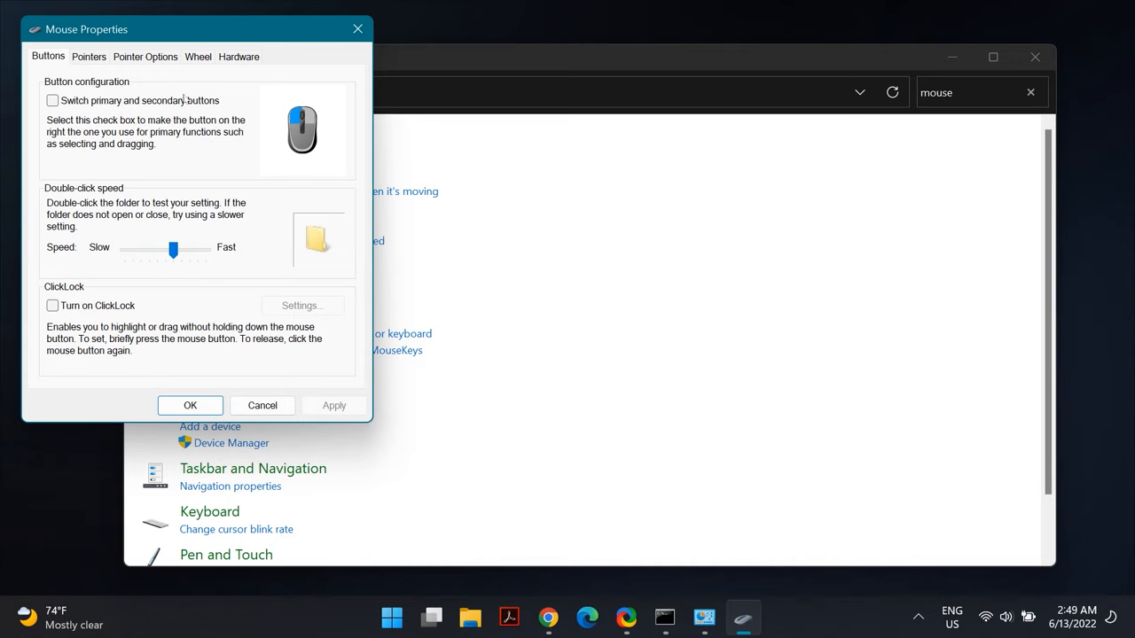
pyautogui.click(150, 55)
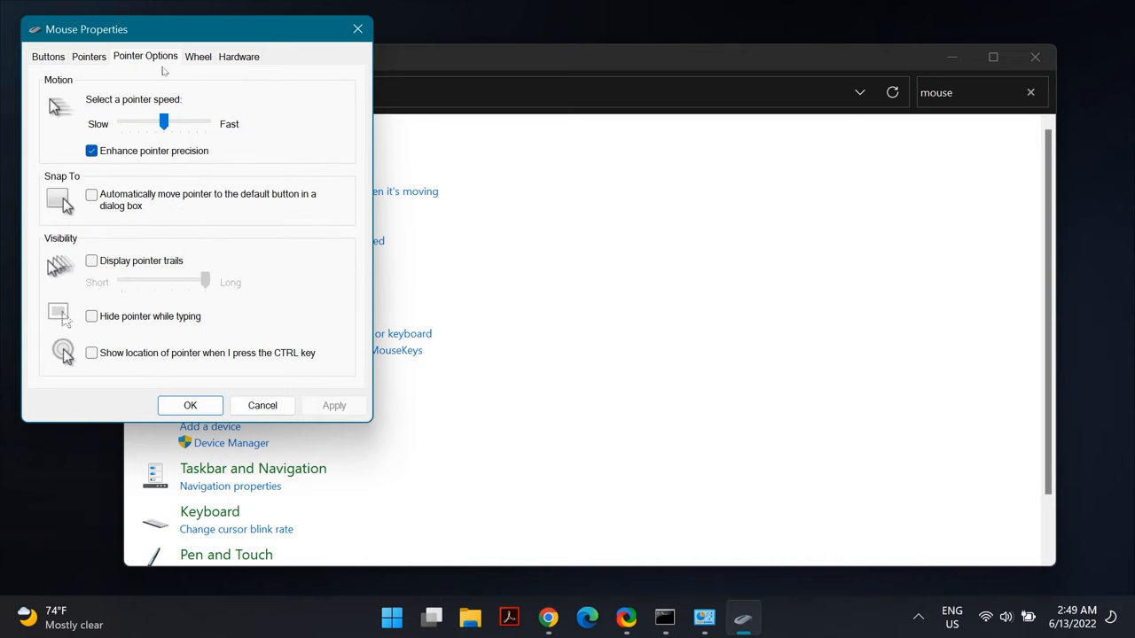
pyautogui.moveTo(117, 273)
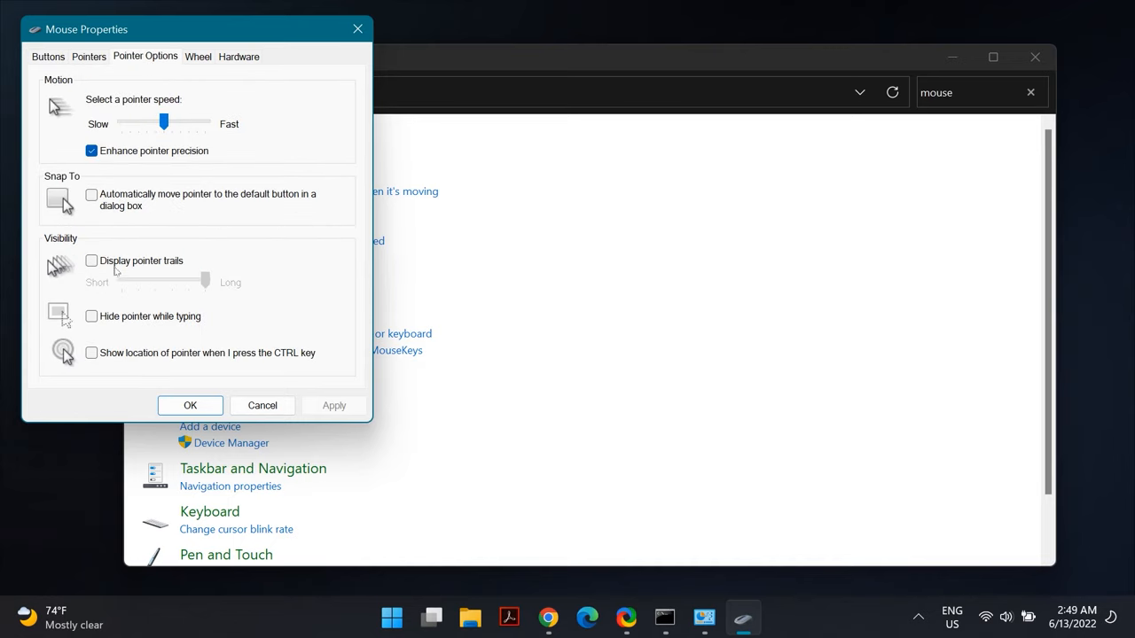
pyautogui.click(92, 259)
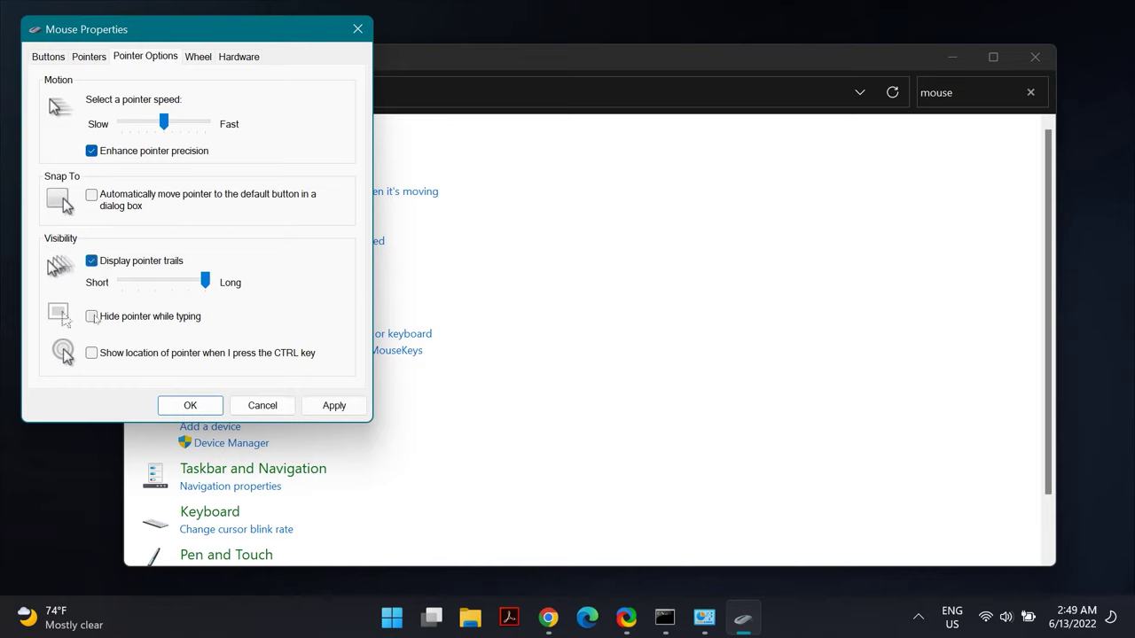
pyautogui.click(93, 315)
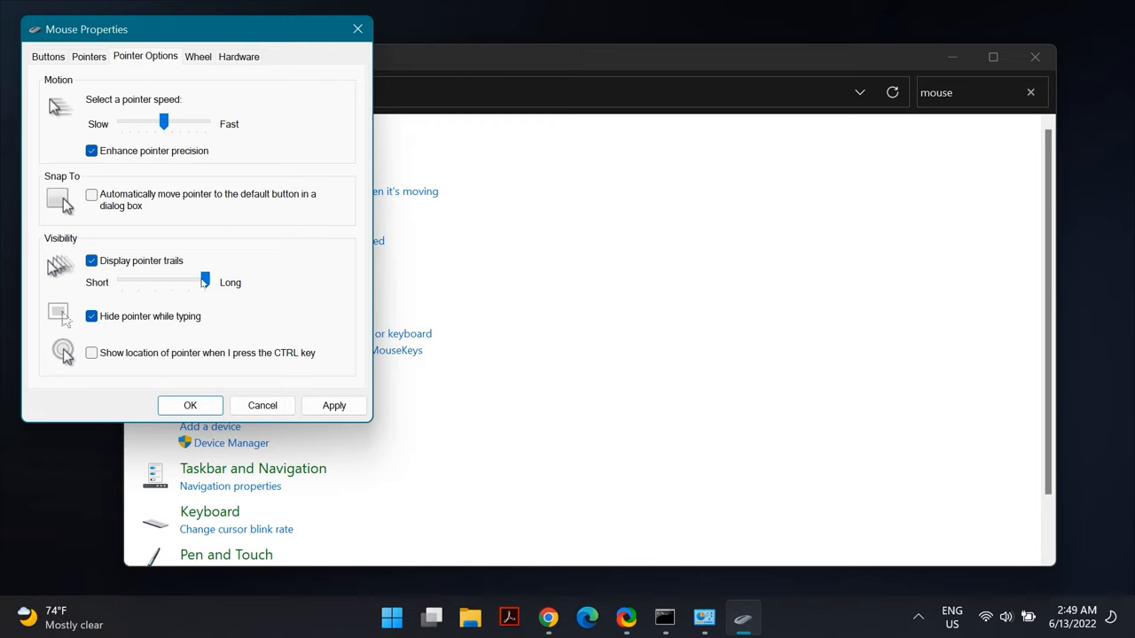
pyautogui.moveTo(206, 282); pyautogui.dragTo(120, 282)
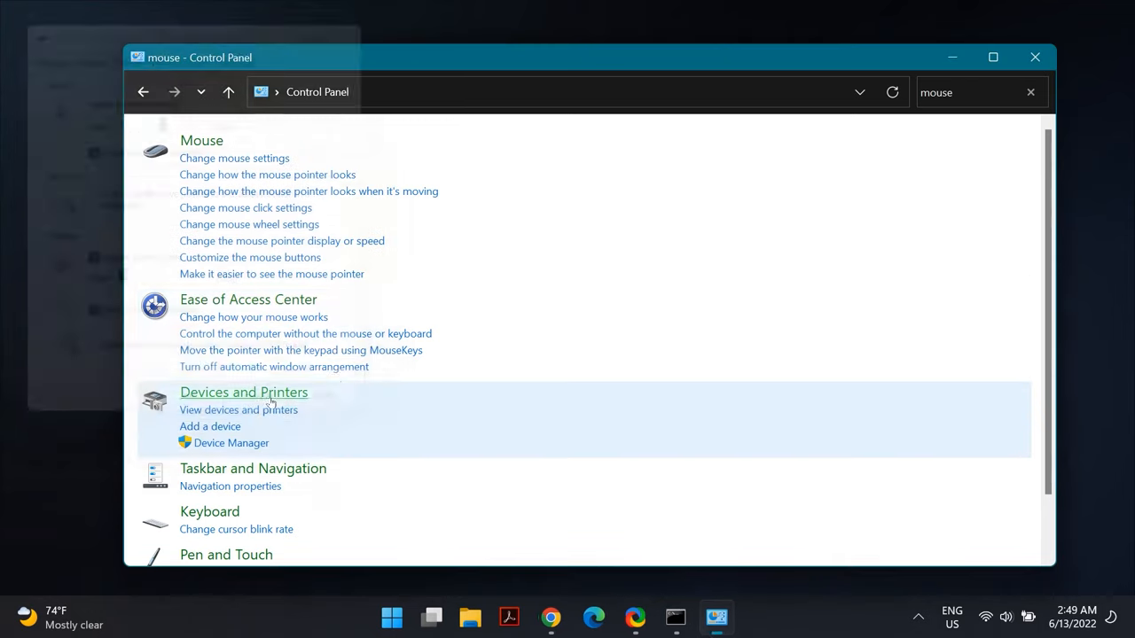
pyautogui.moveTo(339, 379)
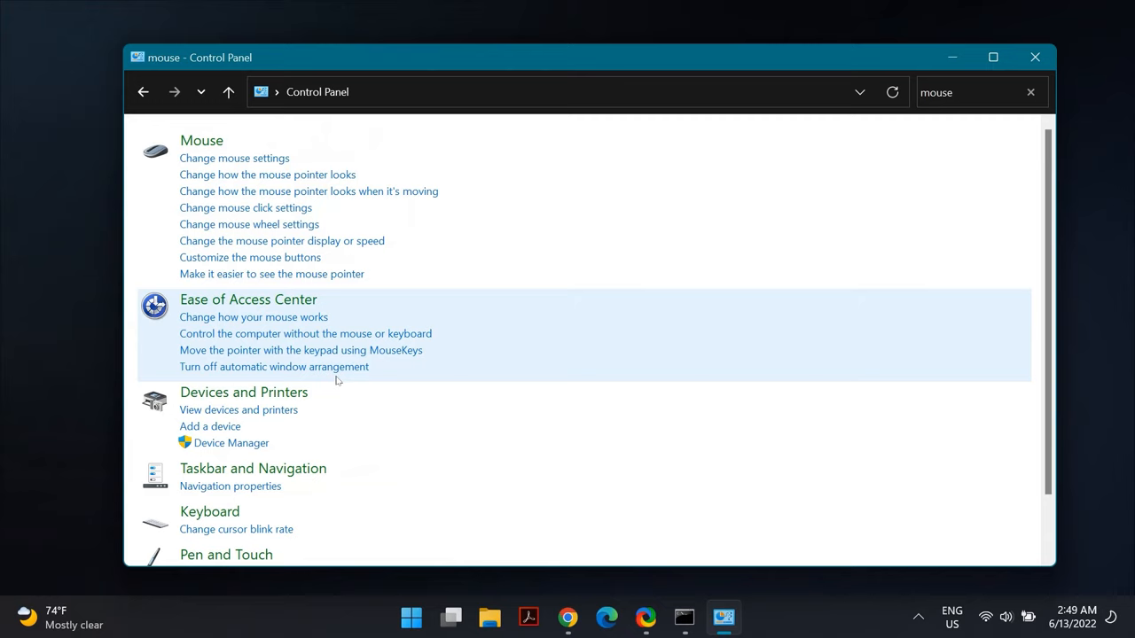
pyautogui.moveTo(250, 257)
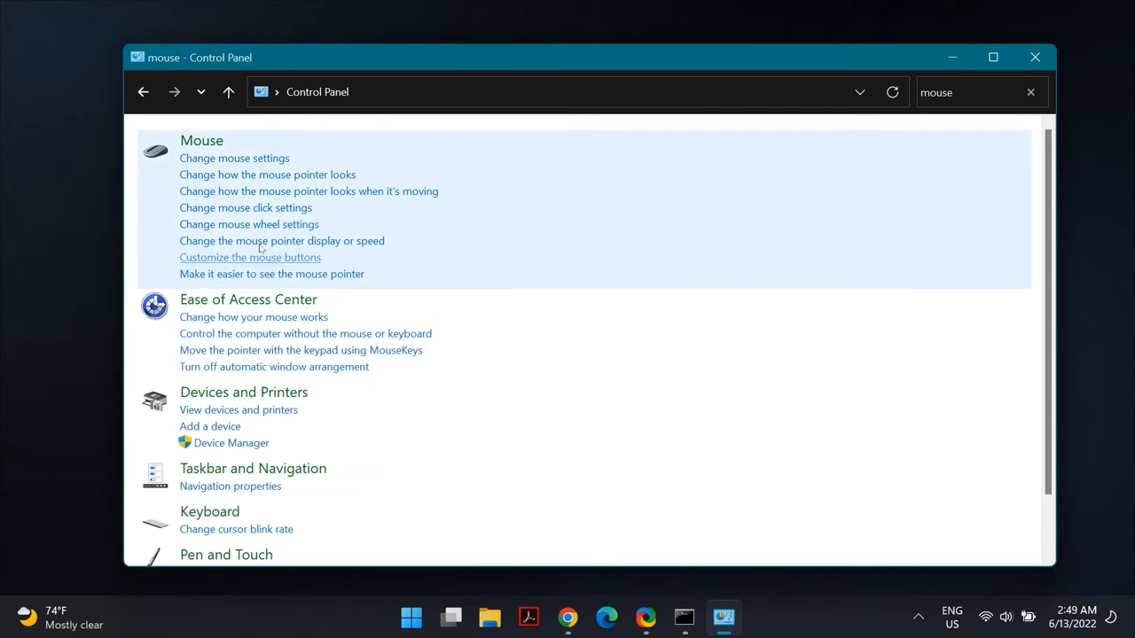
# Step: Set the pointer scheme to Windows Default (system scheme) in Mouse properties, then close Control Panel
pyautogui.click(250, 257)
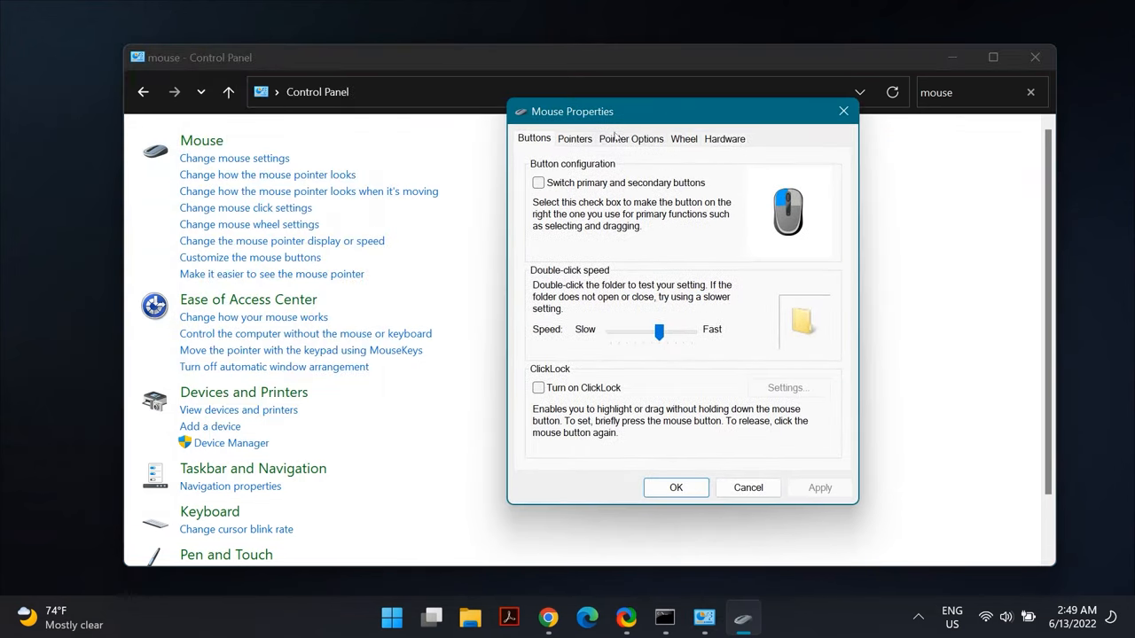
pyautogui.click(574, 138)
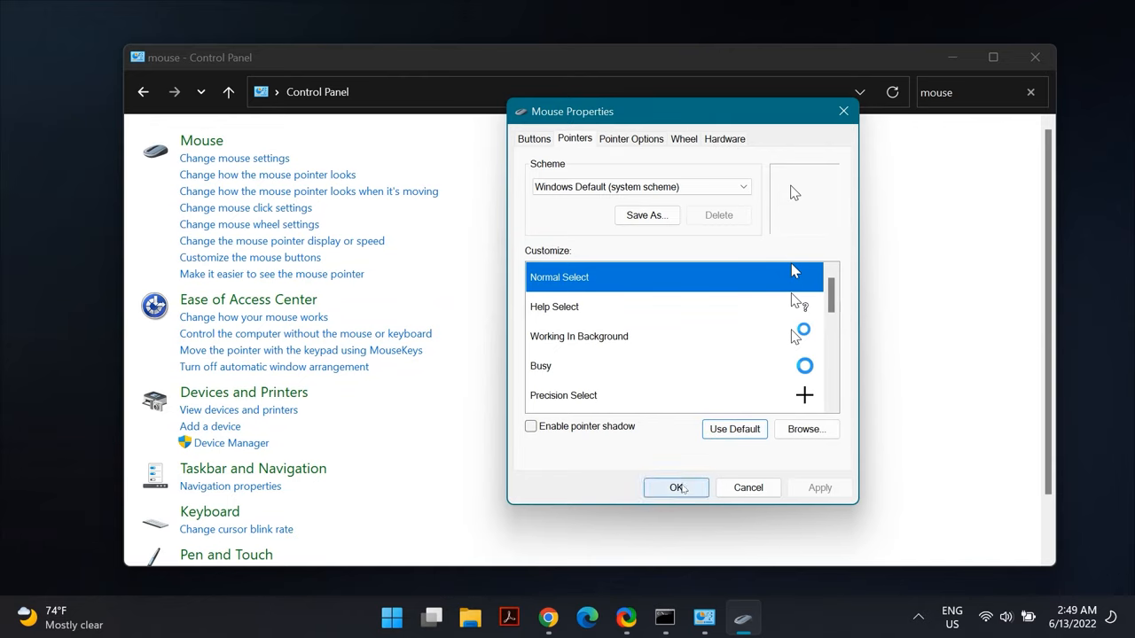
pyautogui.click(676, 488)
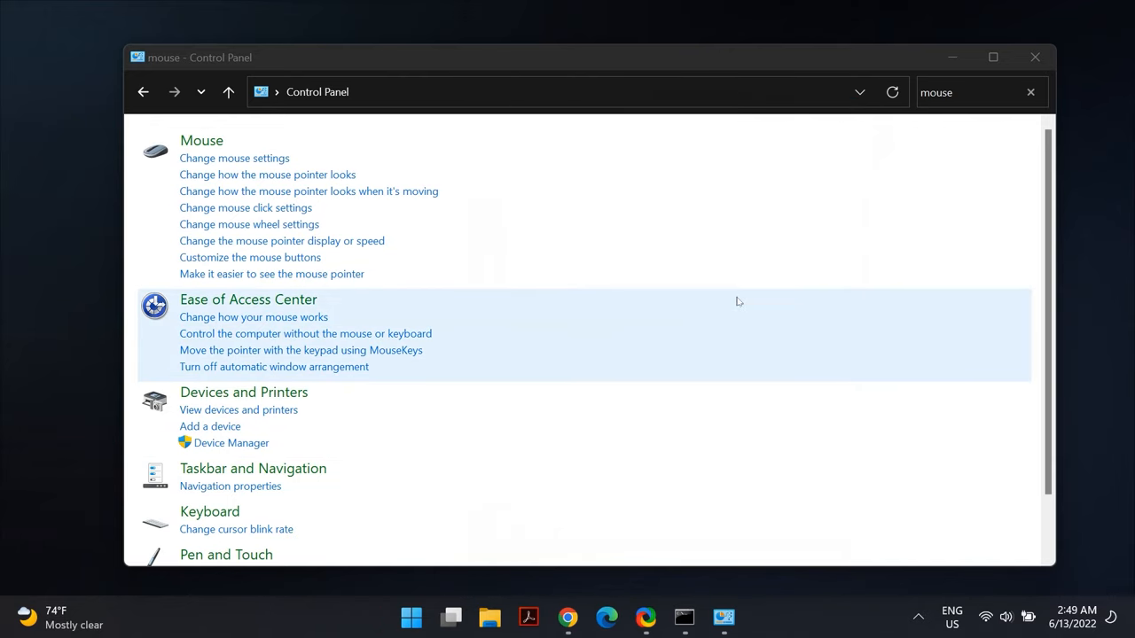
pyautogui.click(1032, 55)
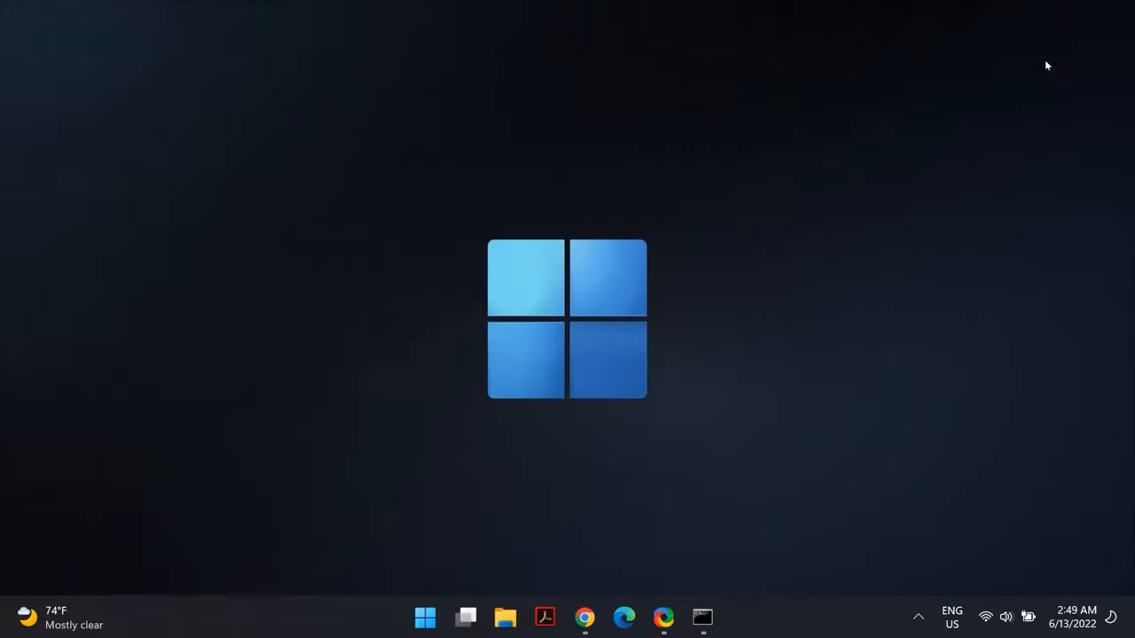
pyautogui.moveTo(383, 388)
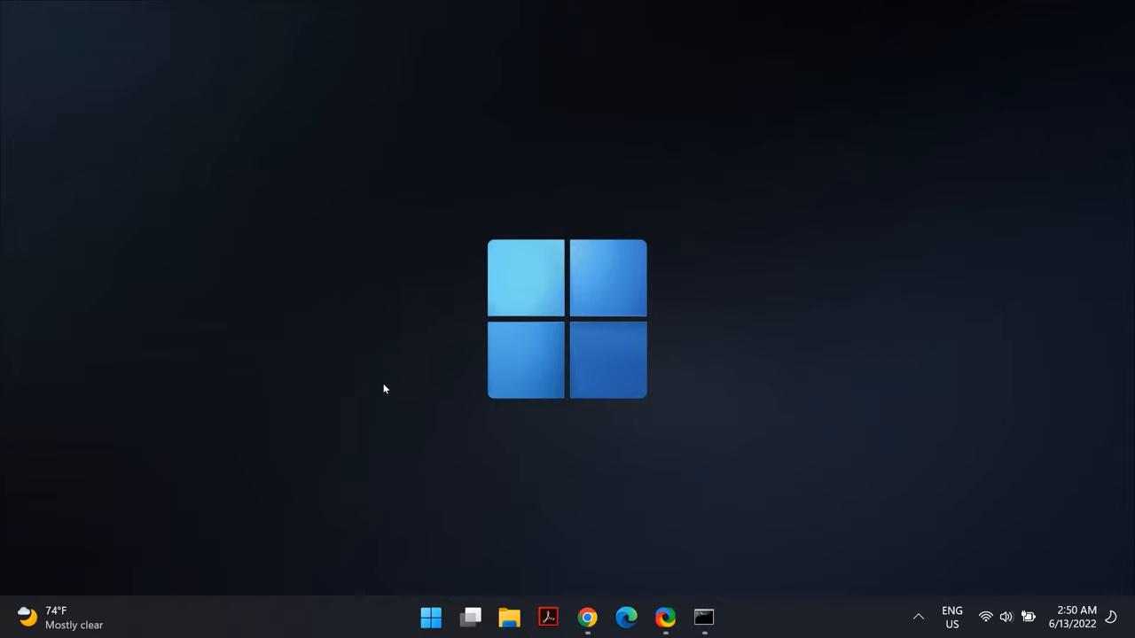
pyautogui.moveTo(787, 574)
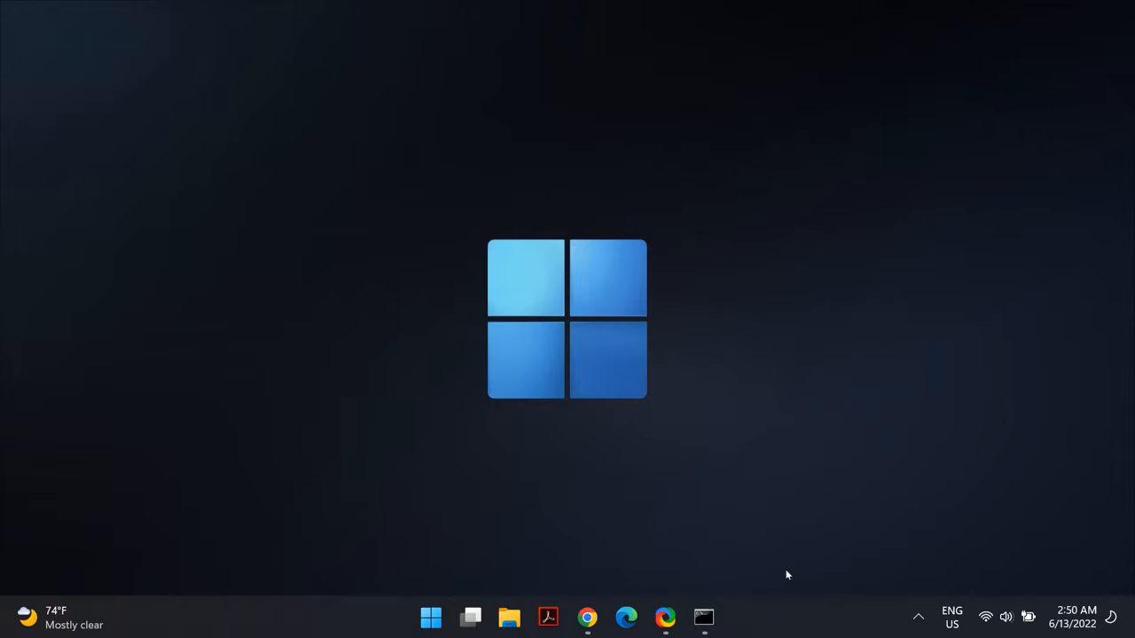